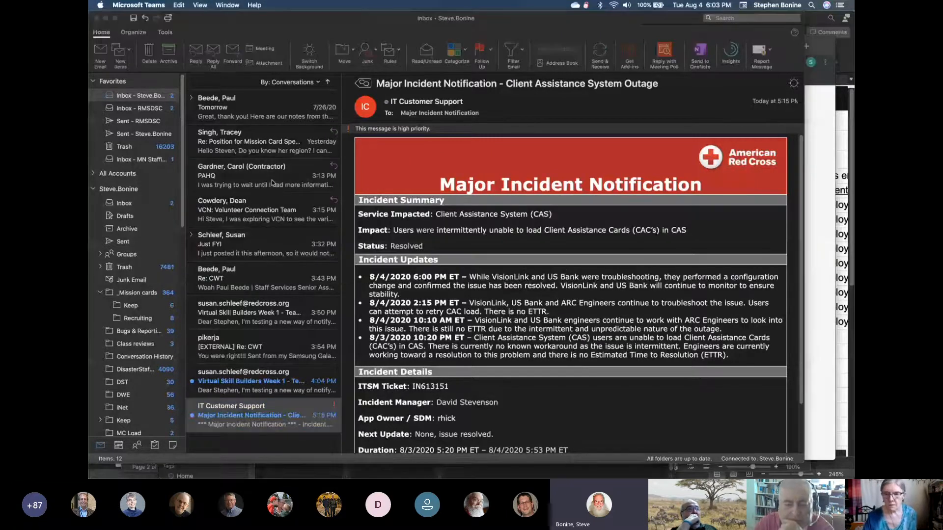
Bring the Teams meeting window with the participant grid to the front
click(227, 5)
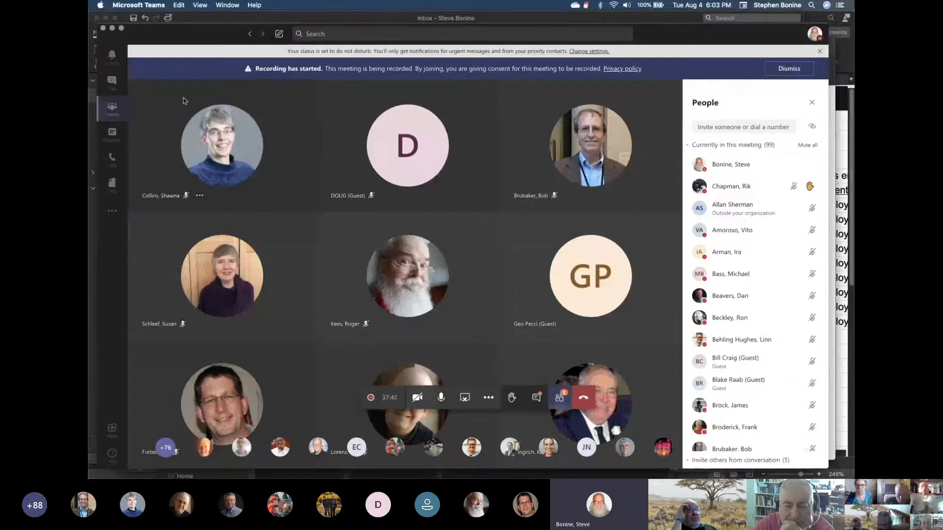
mouse_move(154, 99)
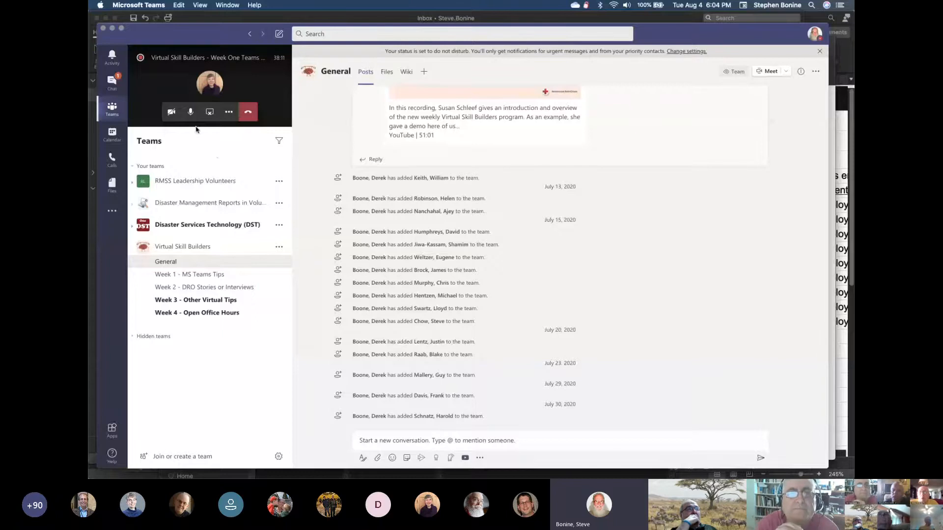
mouse_move(171, 112)
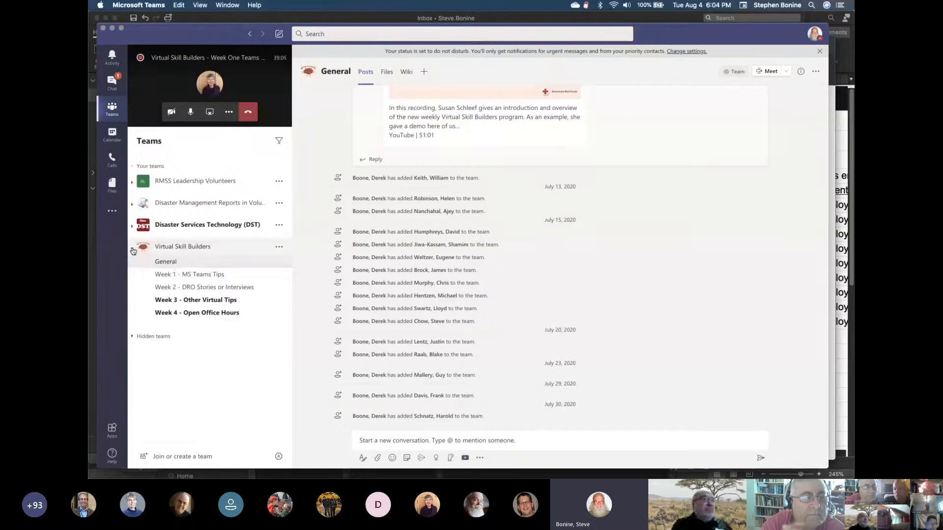
Collapse the Virtual Skill Builders channel list in the Teams sidebar
click(134, 251)
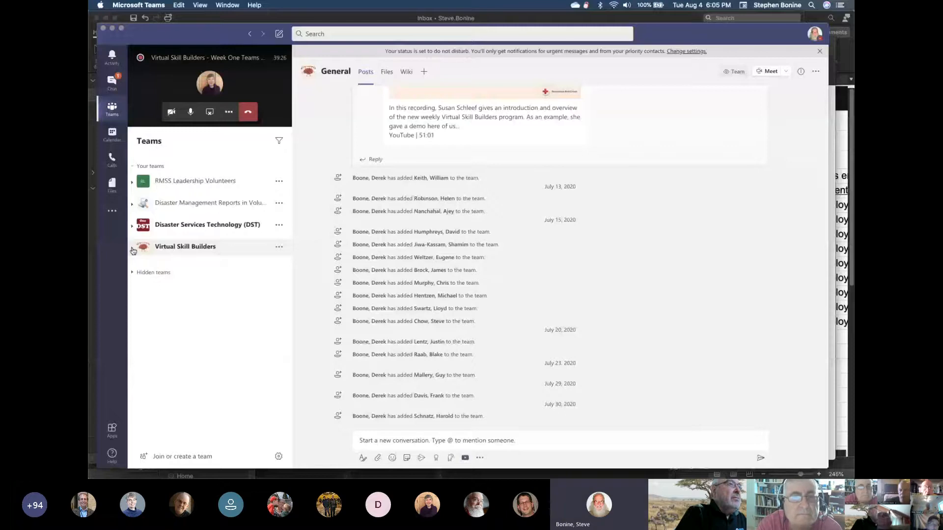
Expand RMSS Leadership Volunteers to show General, Mission Card Load Team and RMS Mobilization Managers
click(195, 180)
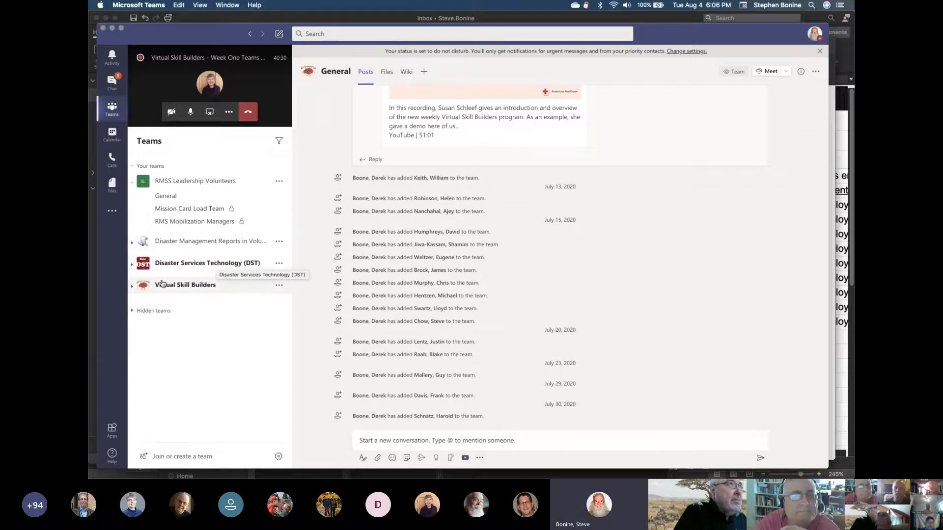
Expand Virtual Skill Builders, pin its General channel, and reopen the pinned channel's options
click(185, 284)
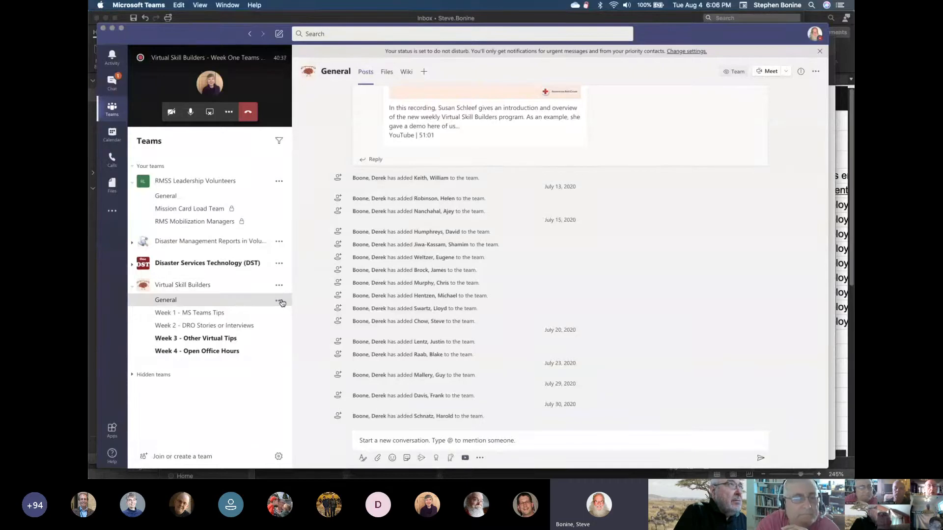
click(281, 301)
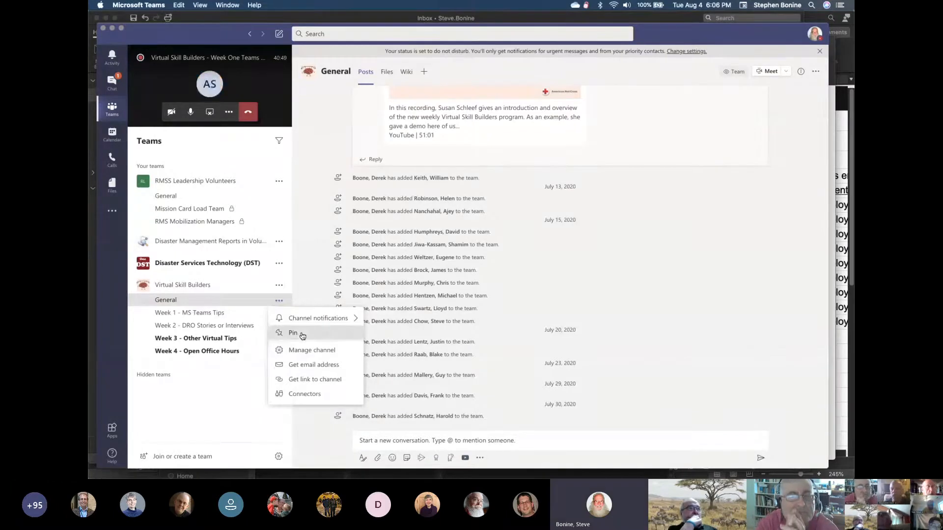
click(294, 332)
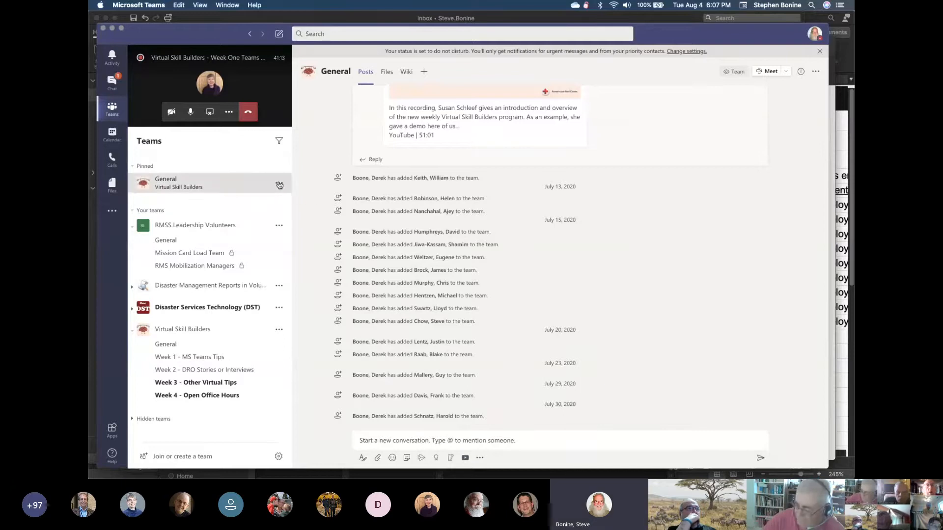
click(279, 185)
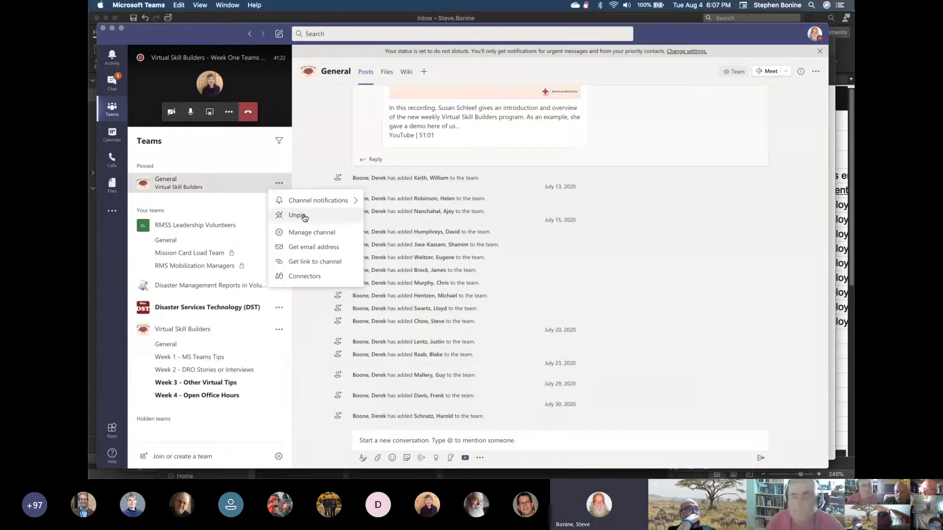
Choose Unpin for the Virtual Skill Builders General channel
click(295, 215)
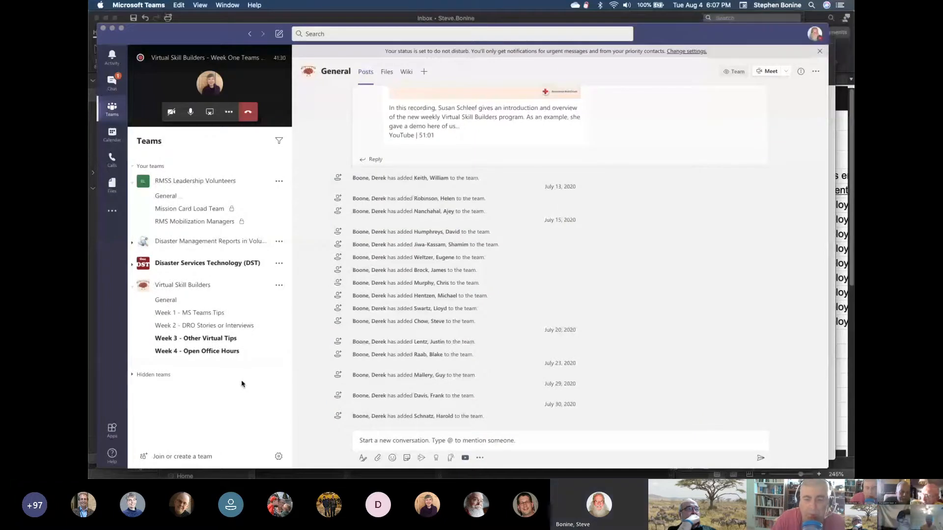
mouse_move(250, 375)
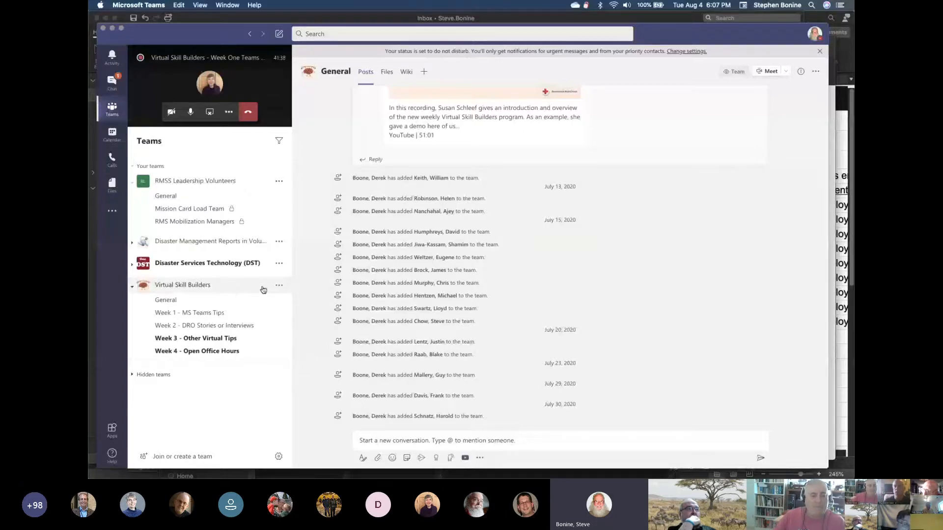
Hide Virtual Skill Builders, then show it again from the Hidden teams list
click(278, 284)
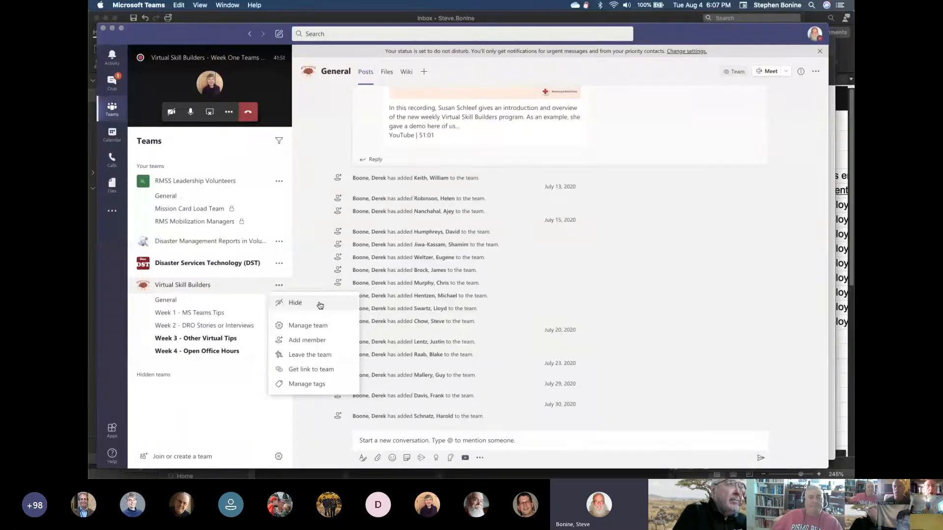
click(295, 303)
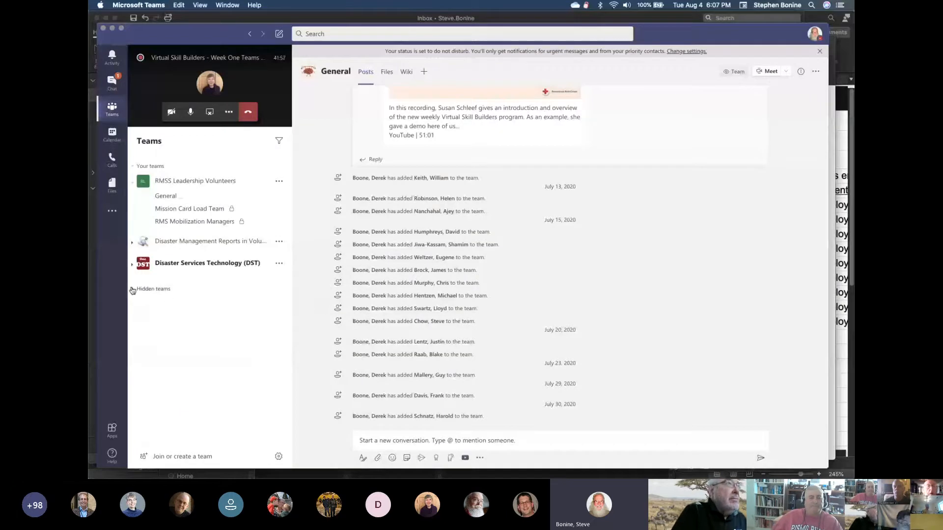
click(152, 289)
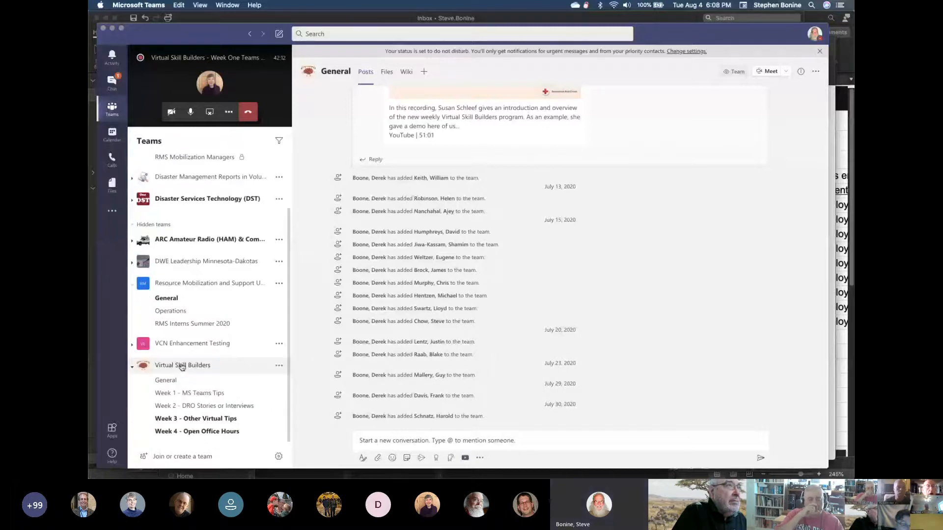
mouse_move(182, 365)
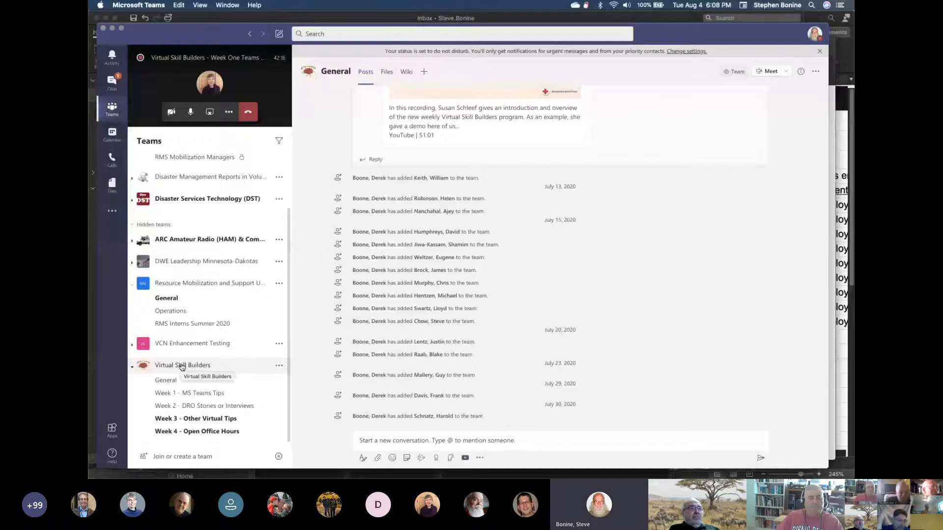
click(278, 365)
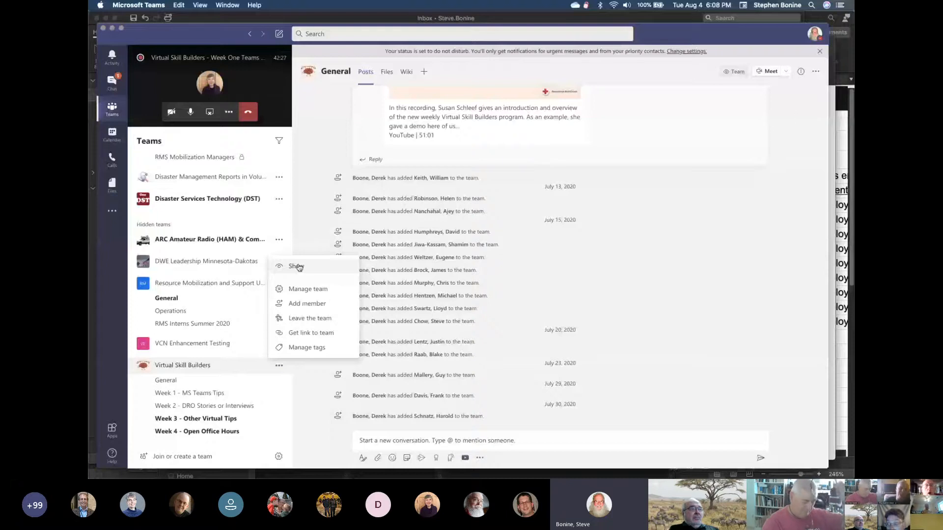
click(296, 266)
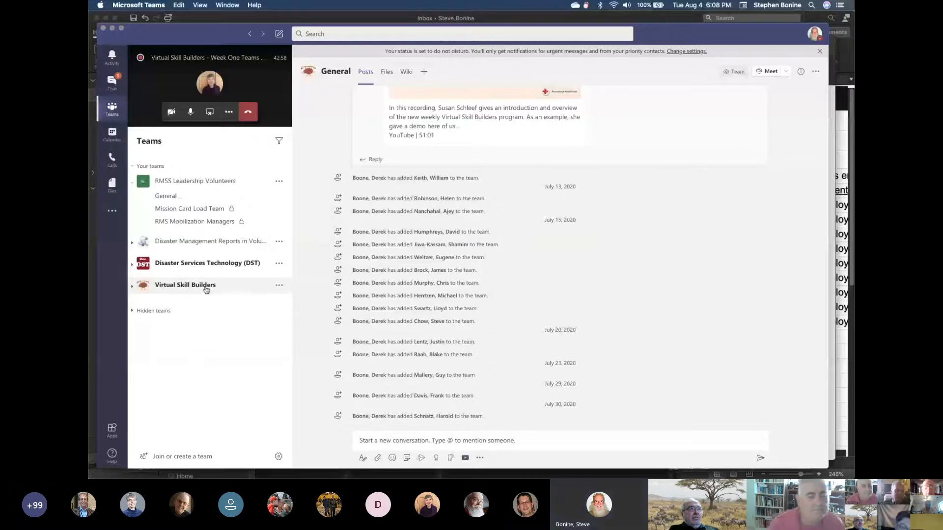
mouse_move(185, 285)
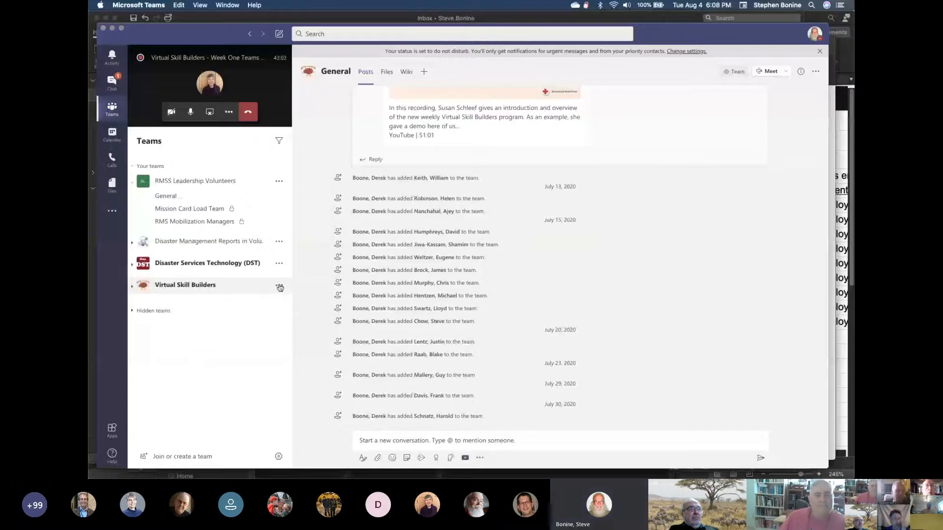
click(279, 287)
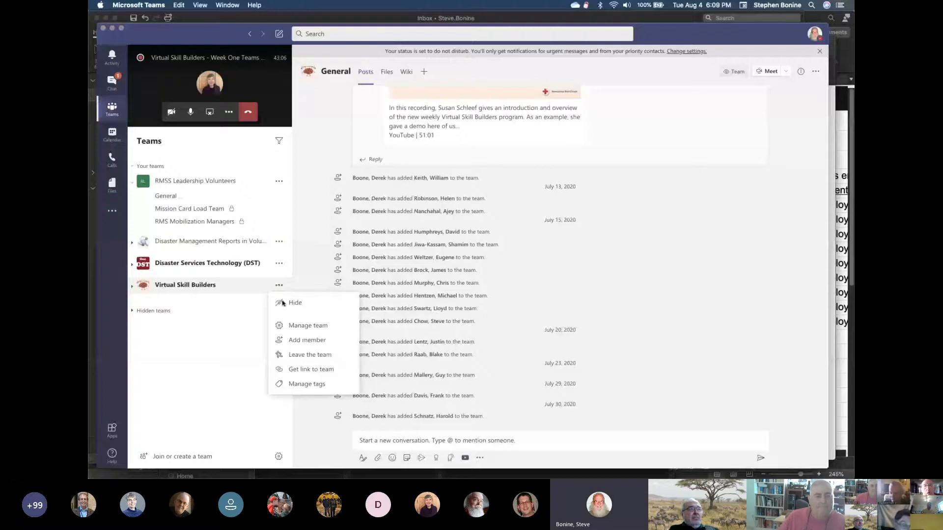
mouse_move(310, 354)
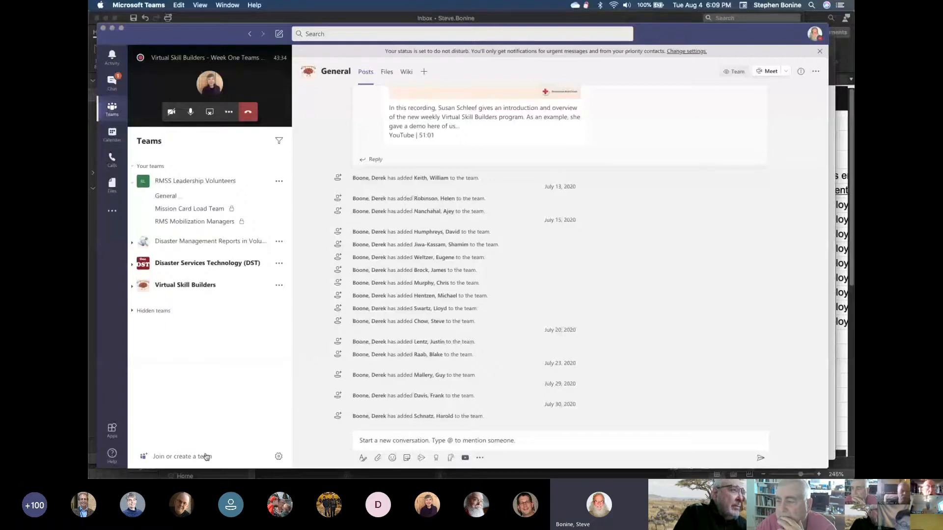
mouse_move(182, 456)
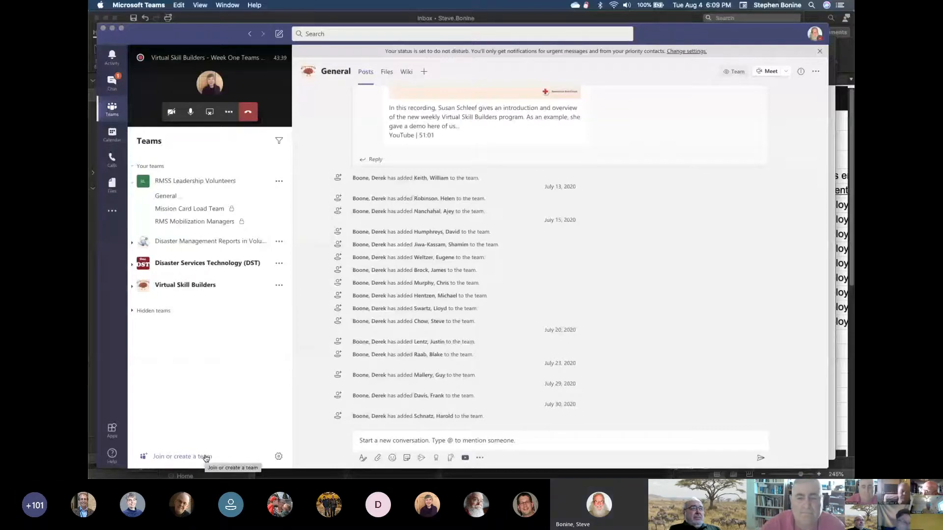
Open Manage team for Disaster Management Reports in Volunteer Connection and view its Settings
click(182, 457)
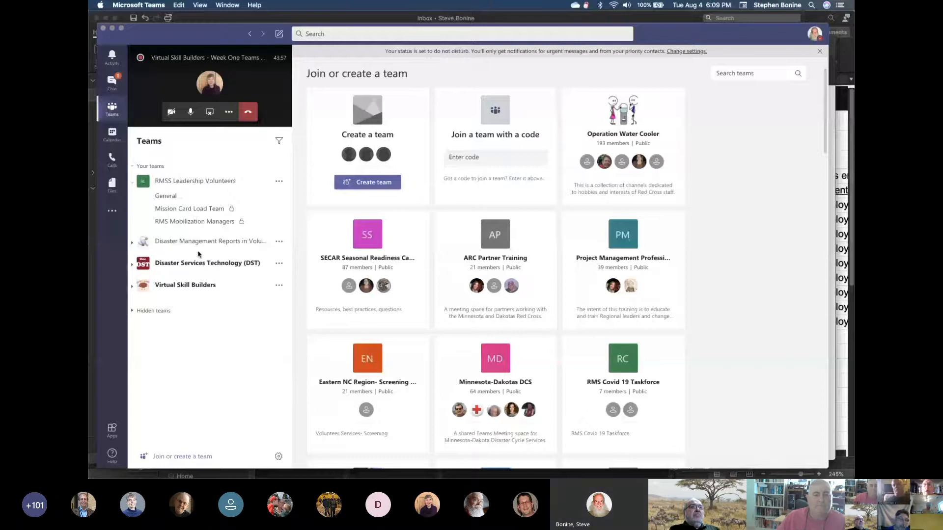
click(210, 241)
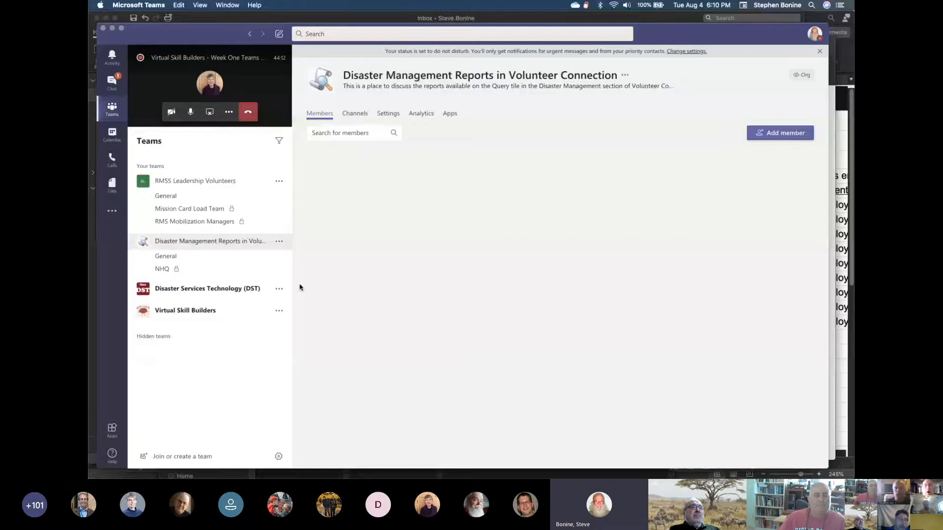
click(388, 113)
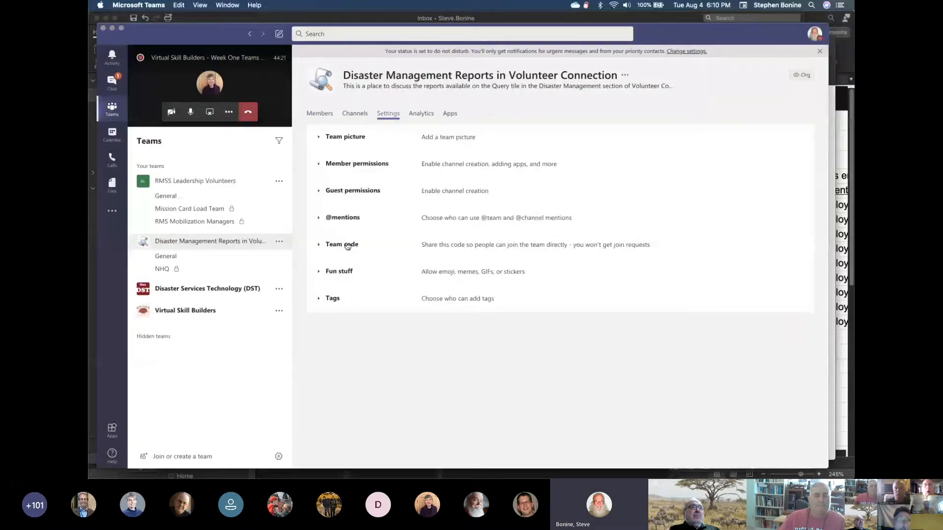
click(342, 244)
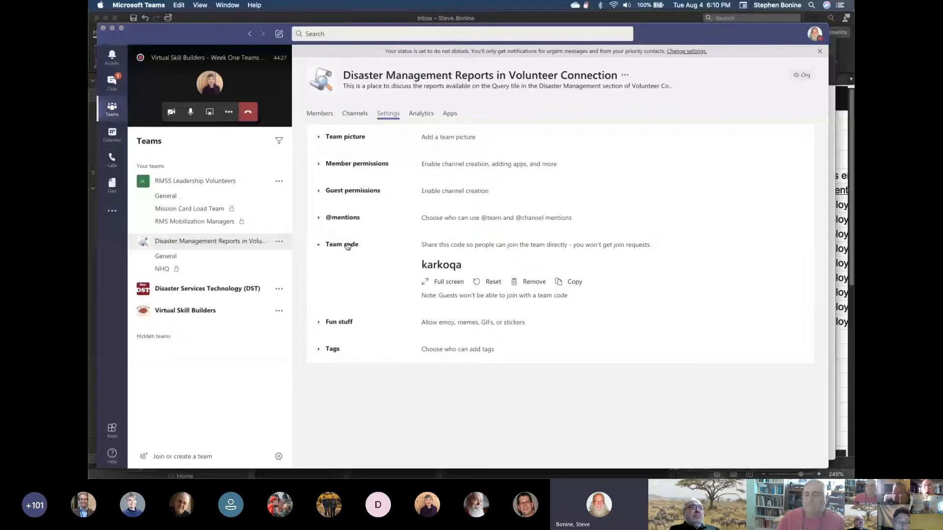
mouse_move(478, 272)
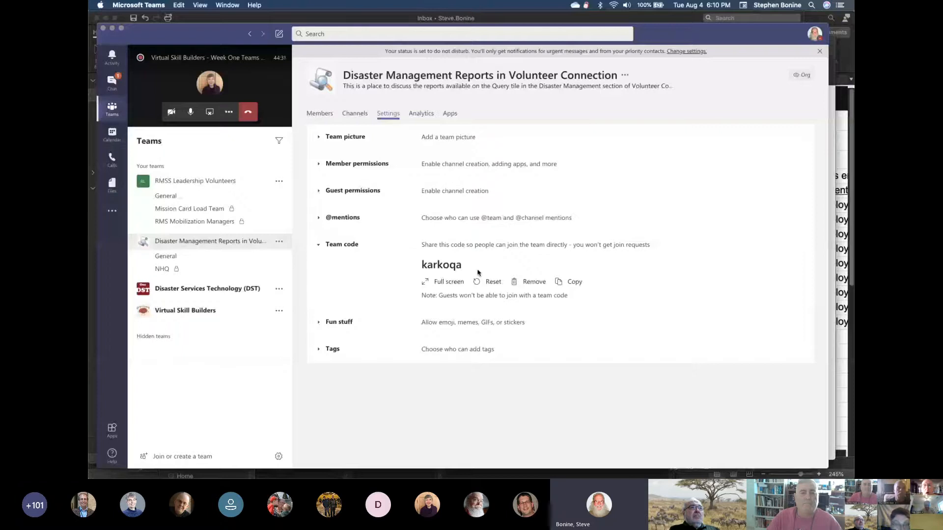
click(182, 457)
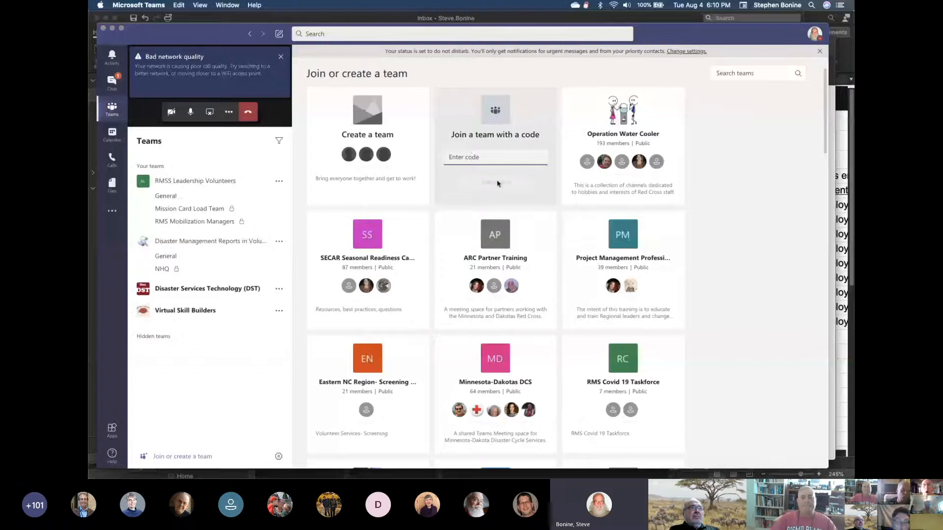
Focus the Enter code box and open the Disaster Management Reports team's options menu
click(495, 157)
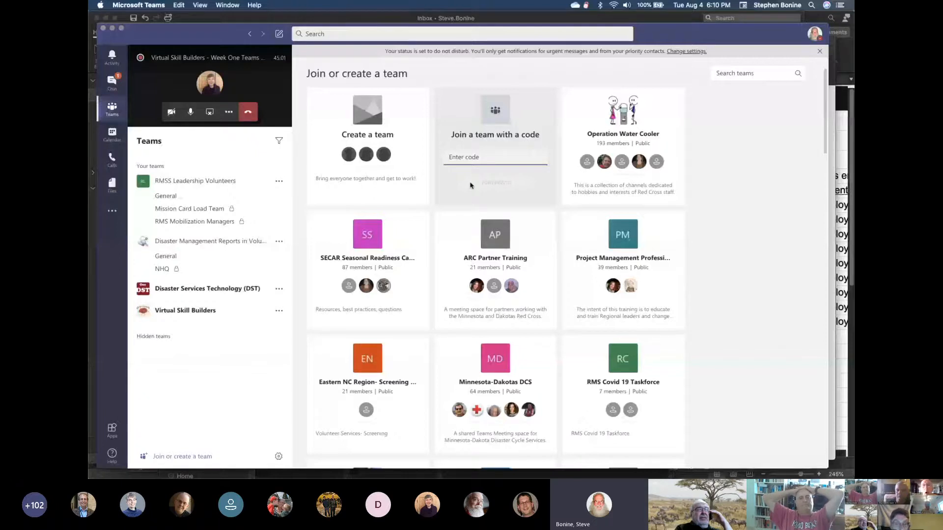
click(280, 241)
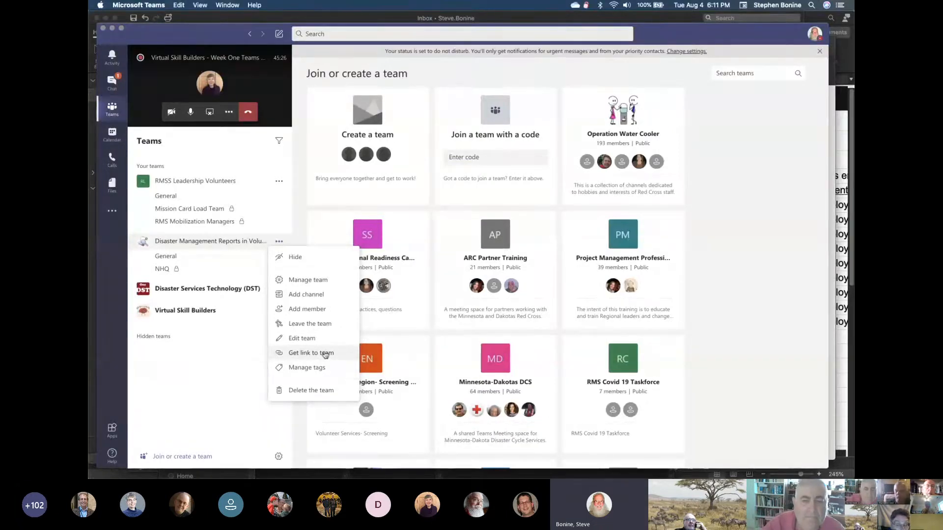
click(311, 353)
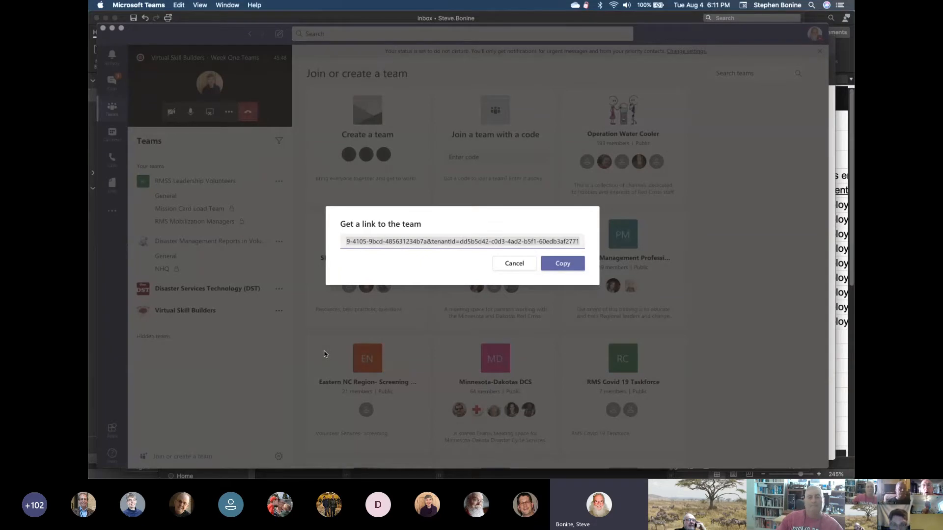
mouse_move(353, 351)
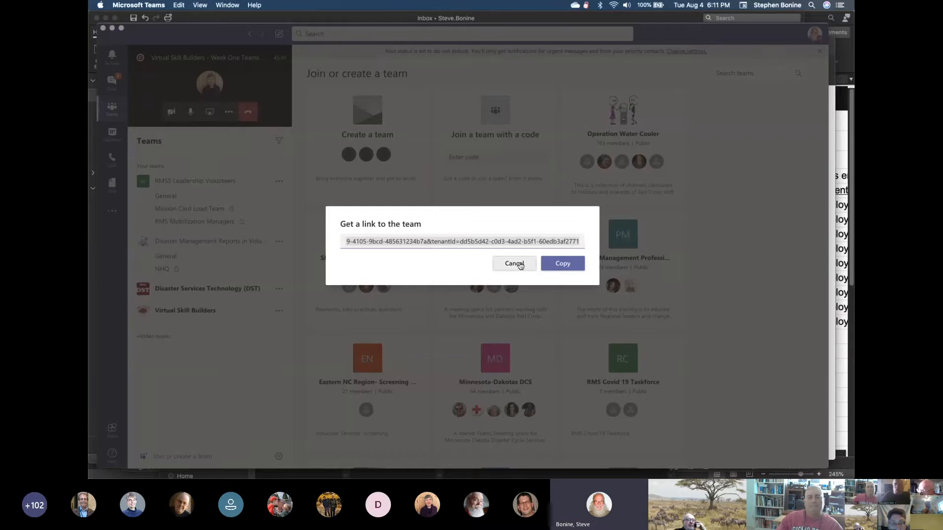
click(515, 264)
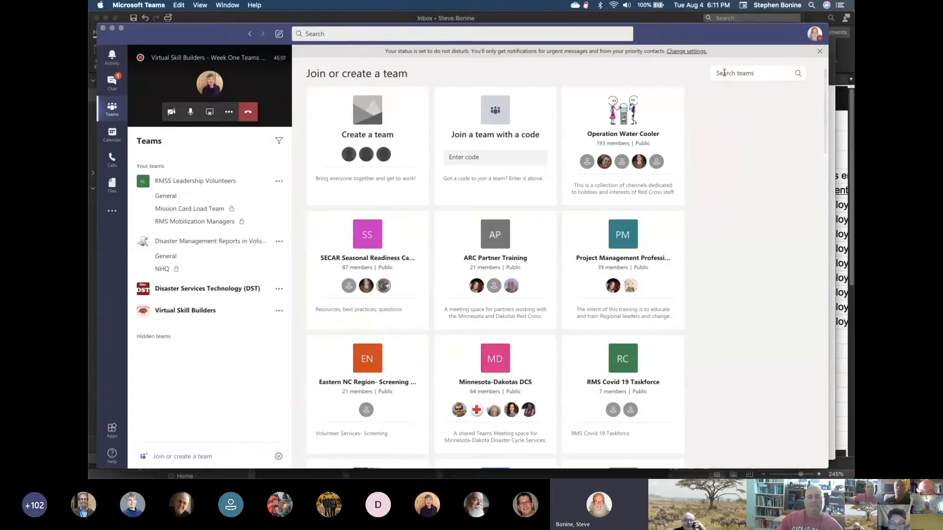
click(752, 73)
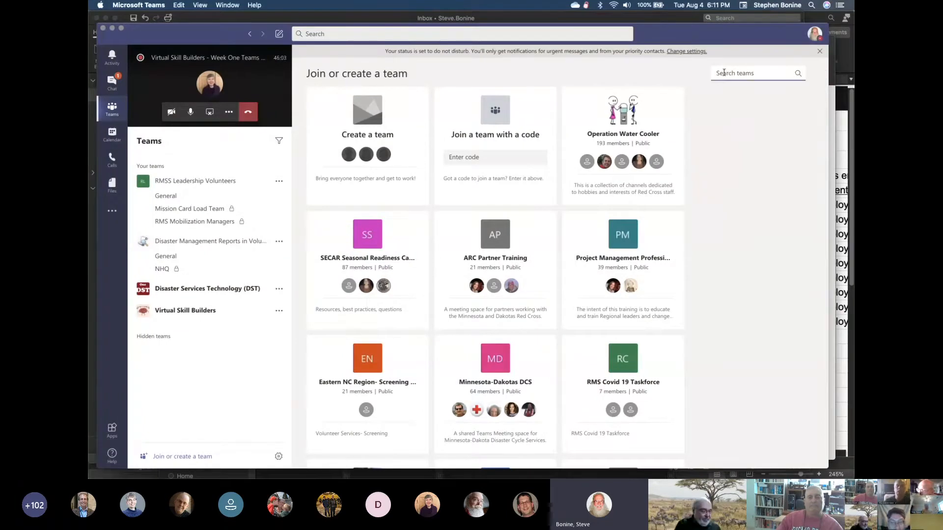
text(ope)
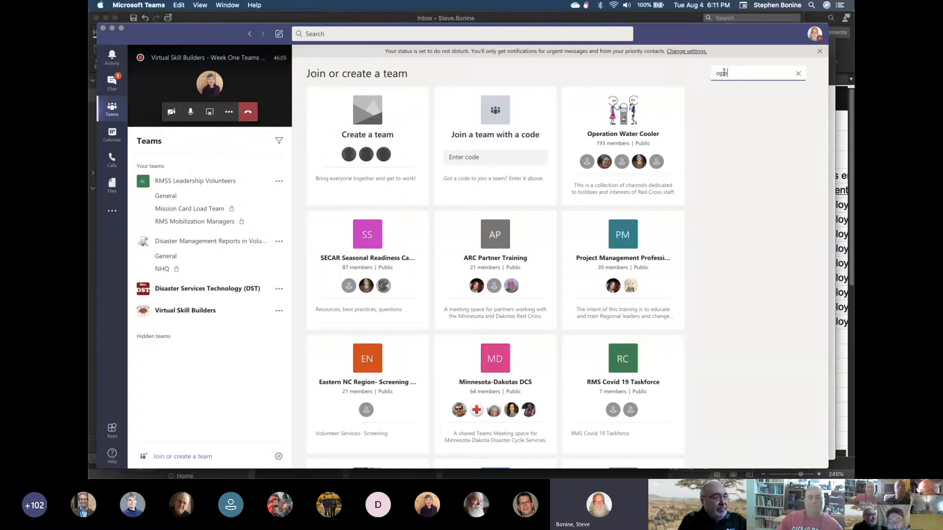
text(operation wa)
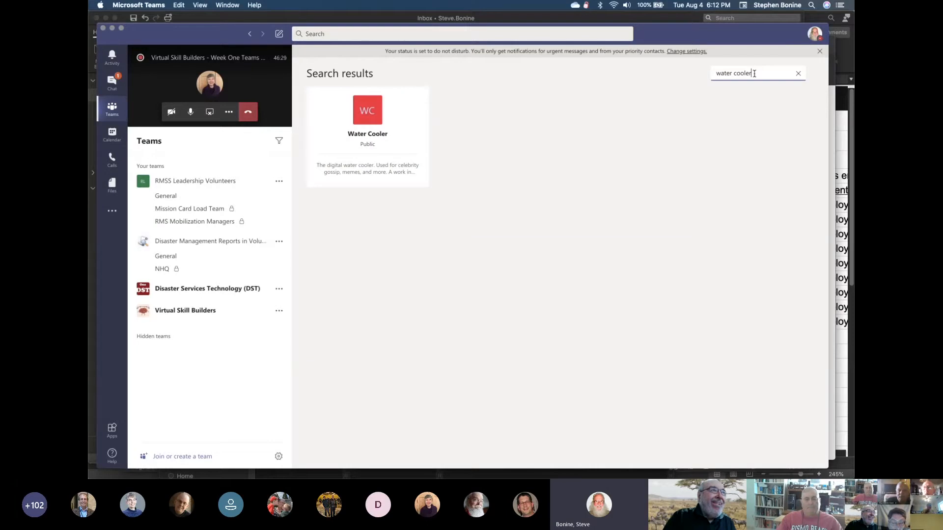
key(Backspace)
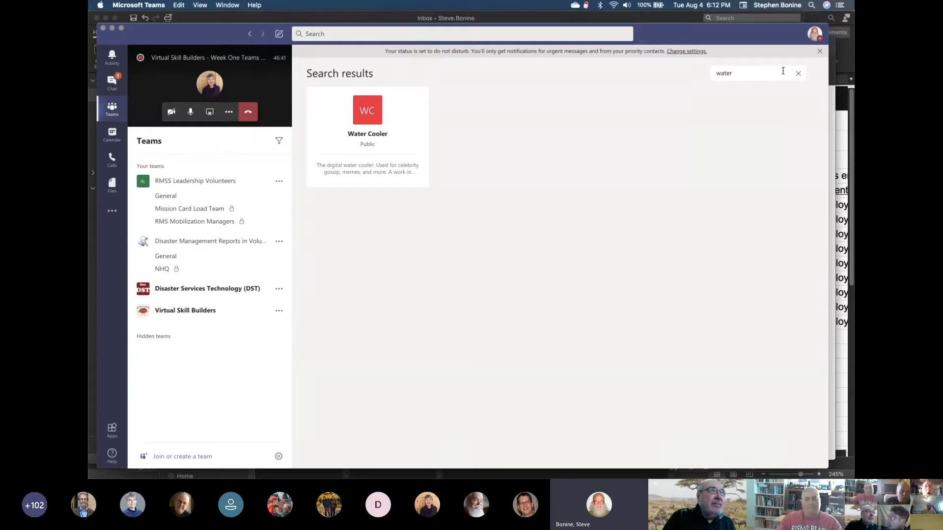
key(Backspace)
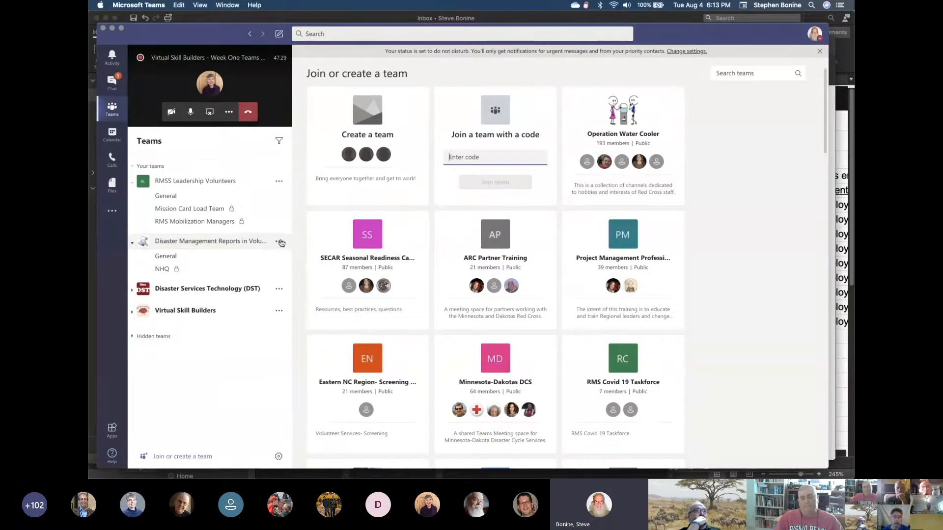
Open and dismiss the disaster management team's options, then expand Disaster Services Technology (DST)
click(279, 242)
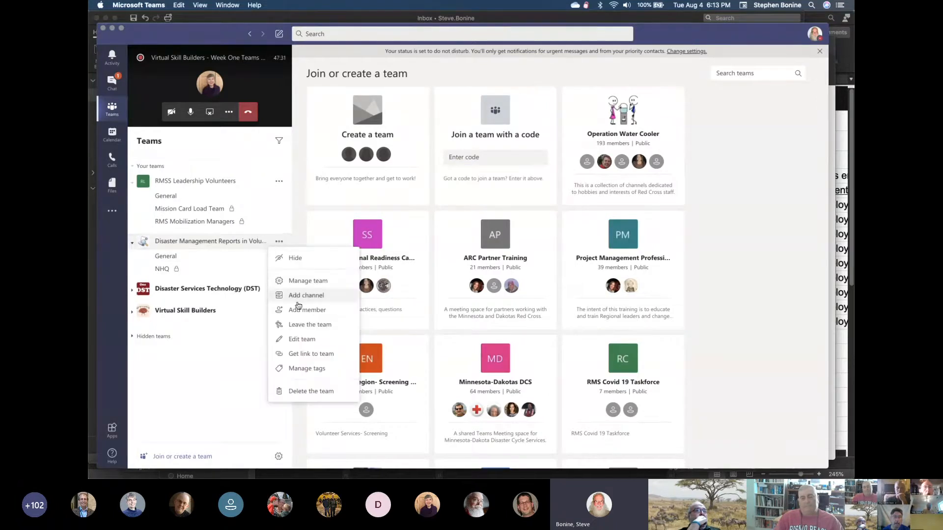
mouse_move(311, 354)
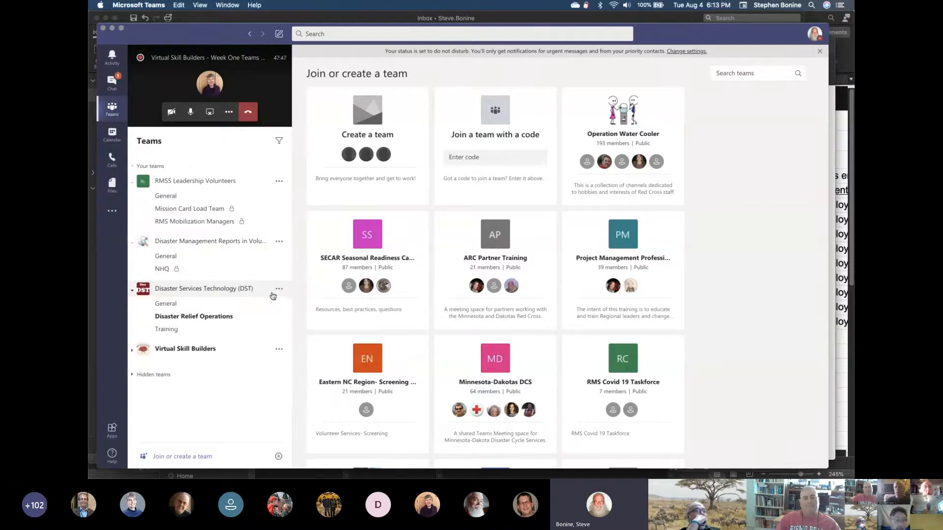
click(278, 289)
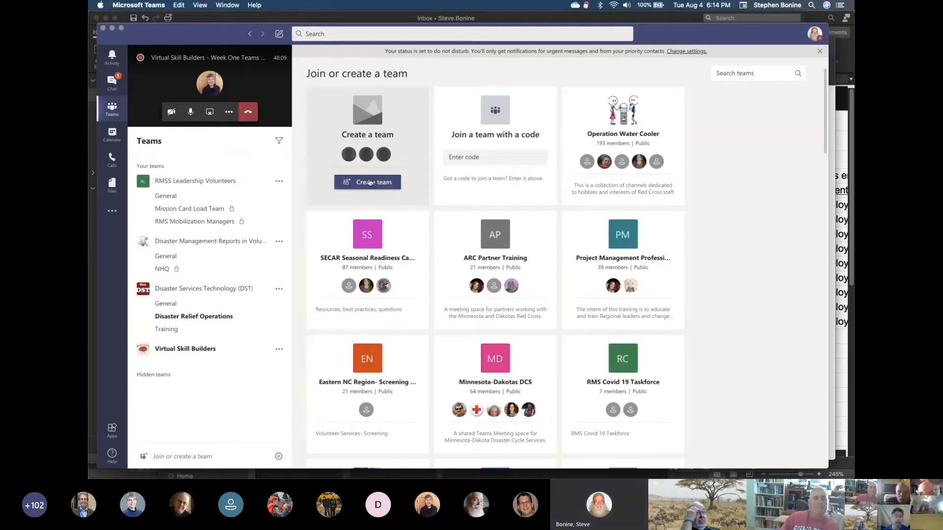
Click Create team on the Create a team card to start a new team
click(368, 183)
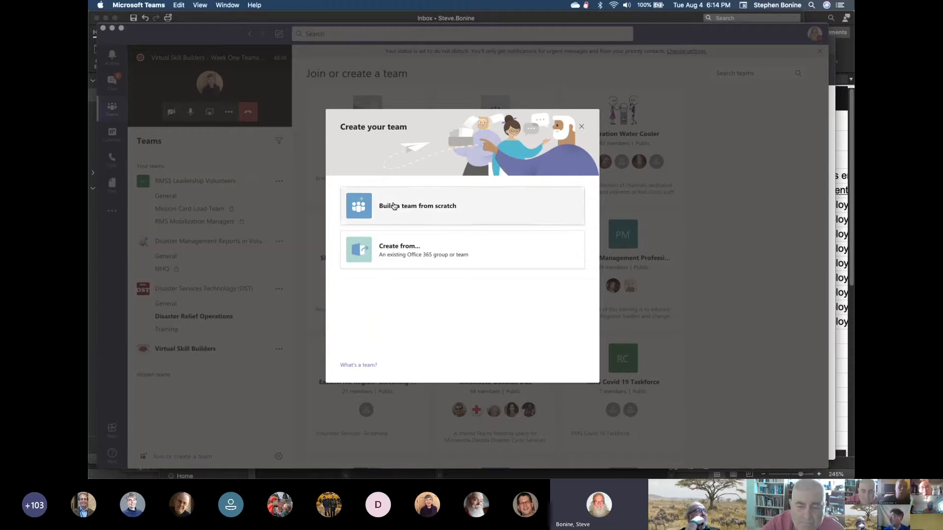
mouse_move(476, 257)
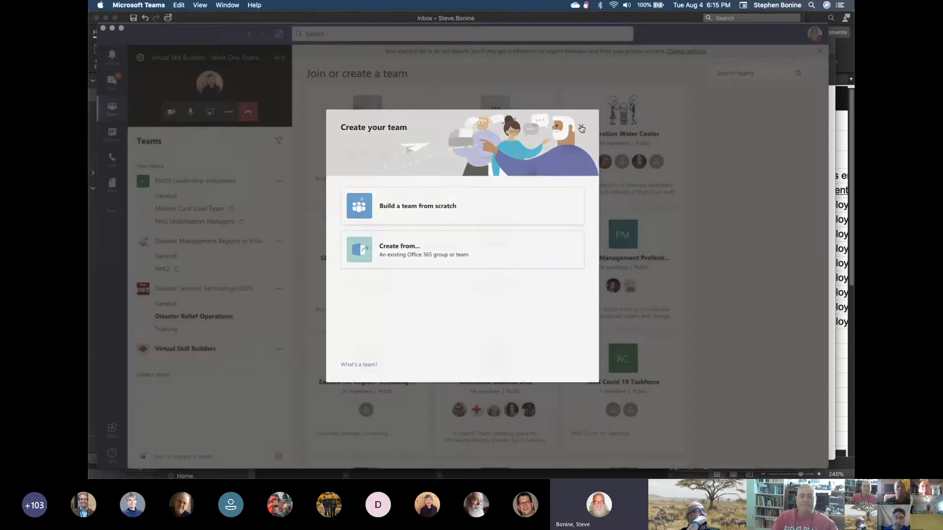
click(581, 128)
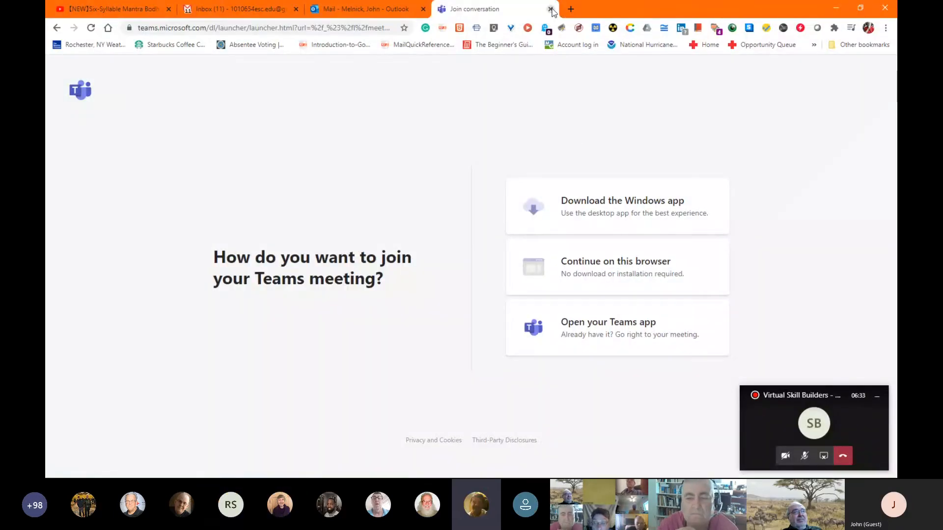
mouse_move(550, 11)
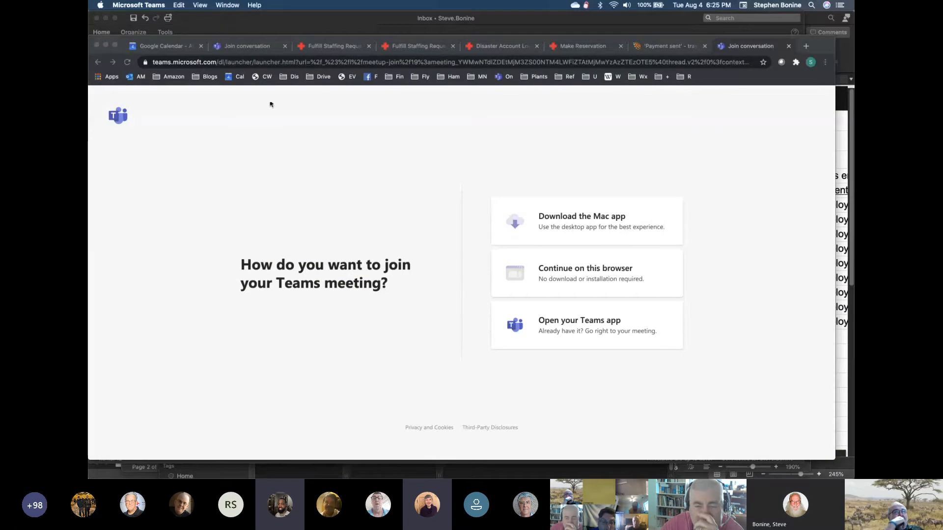
Open the Teams Window menu while viewing the Mac presenter's shared join page
click(227, 5)
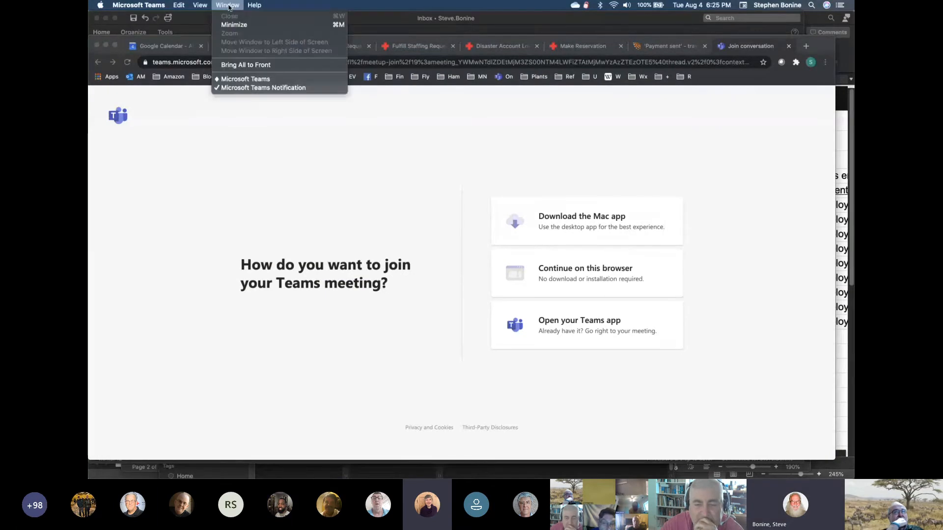